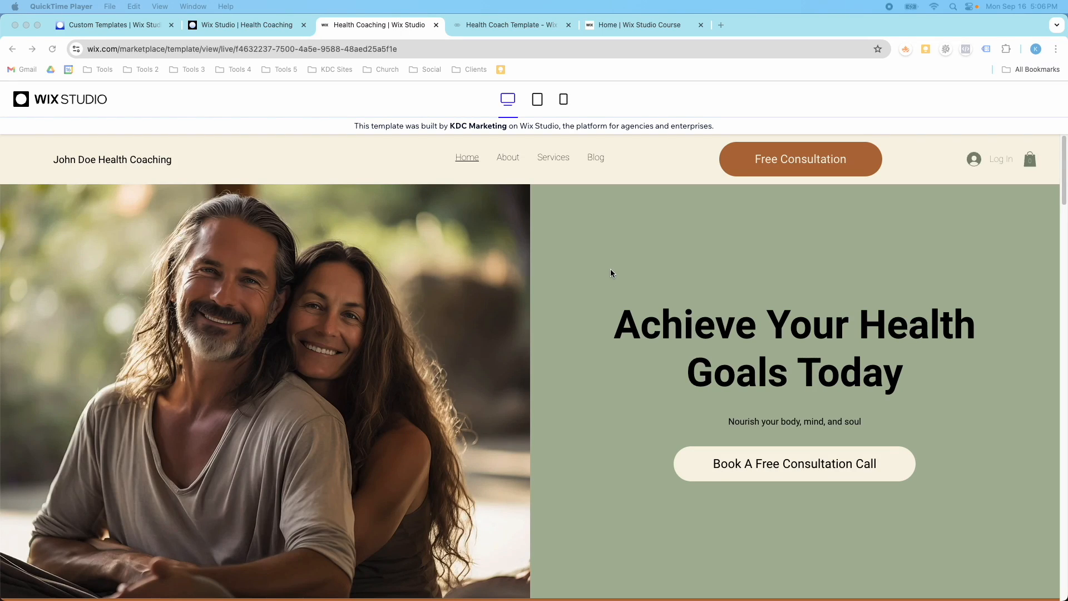
- Scroll through the template page, then switch to the site editor tab
{"action": "scroll", "scroll_direction": "down", "scroll_amount": 3}
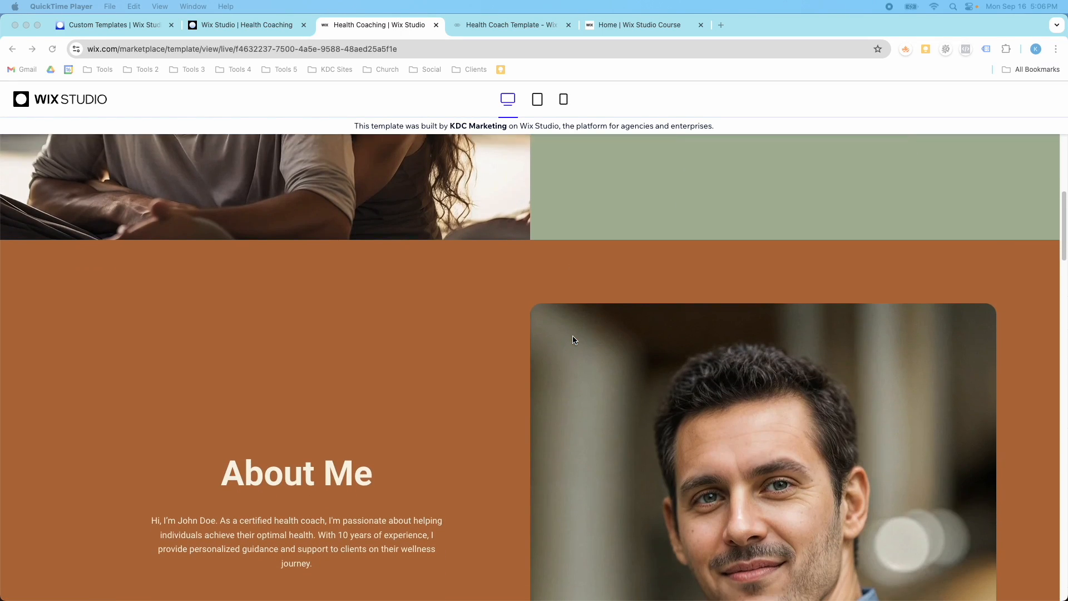
{"action": "scroll", "scroll_direction": "up", "scroll_amount": 3}
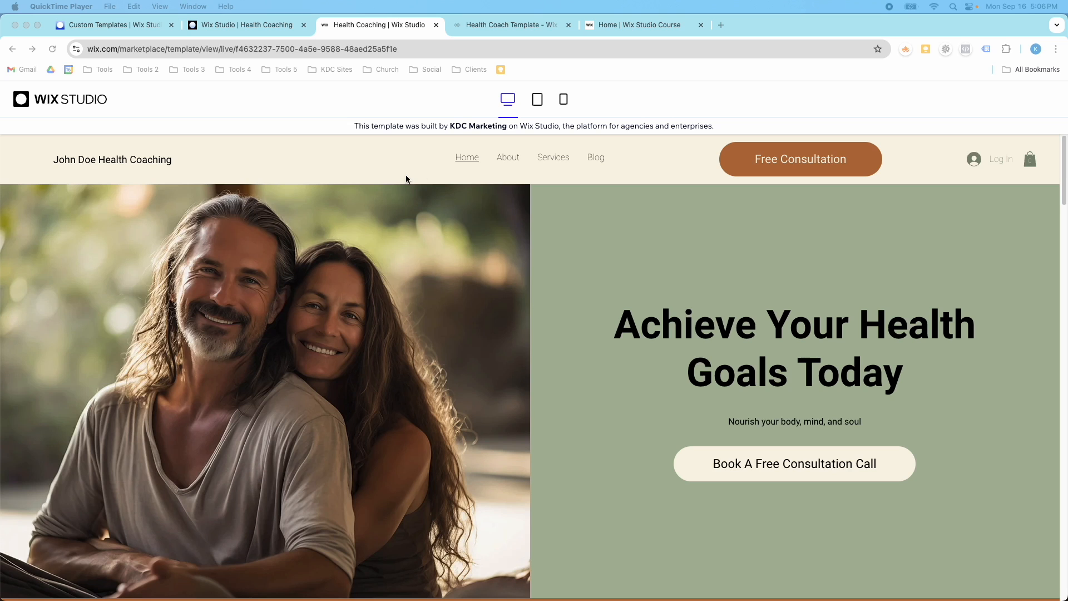
{"action": "scroll", "scroll_direction": "down", "scroll_amount": 3}
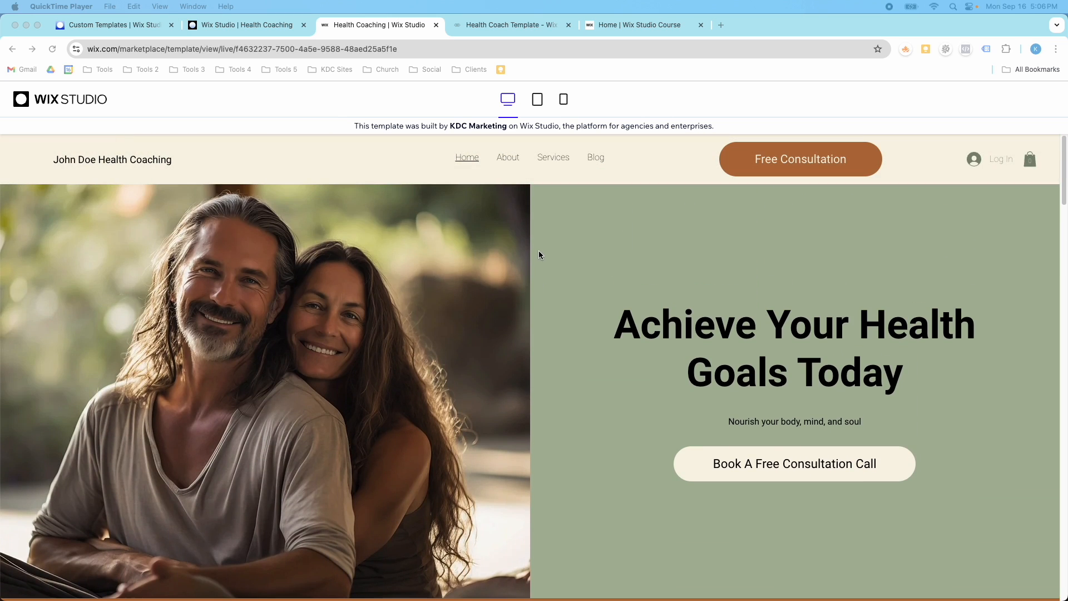
{"action": "left_click", "coordinate": [246, 24]}
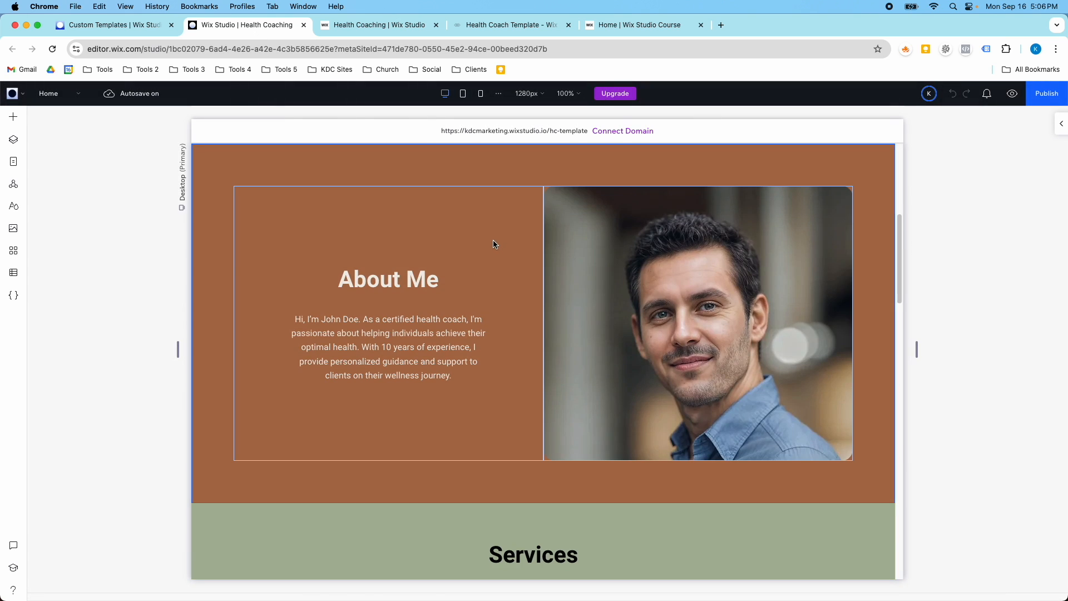
{"action": "scroll", "scroll_direction": "up", "scroll_amount": 3}
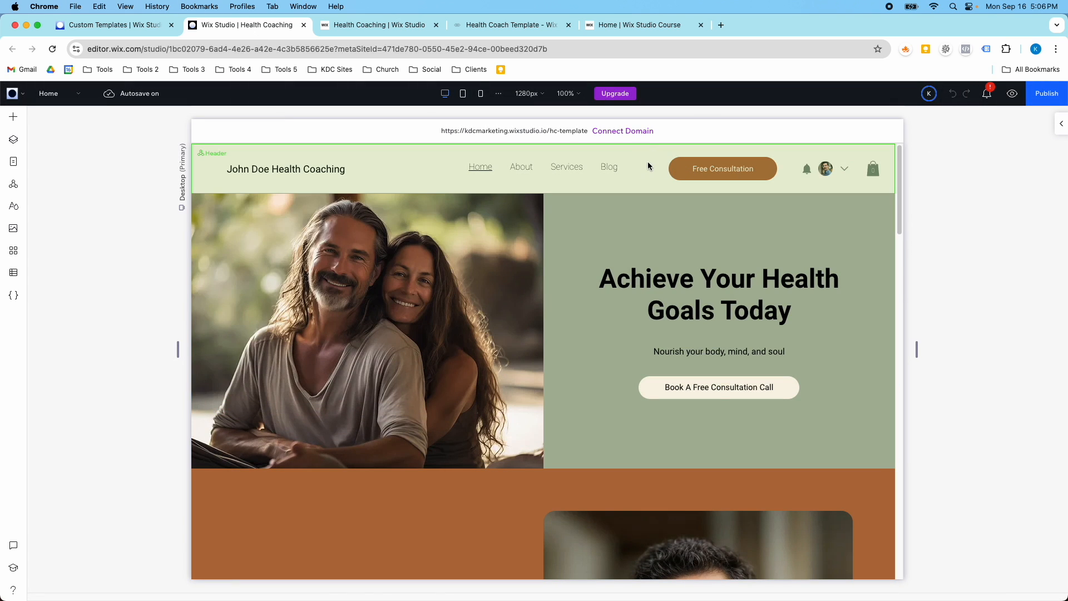
- Select the header and set its scroll effect to Fade out
{"action": "left_click", "coordinate": [382, 169]}
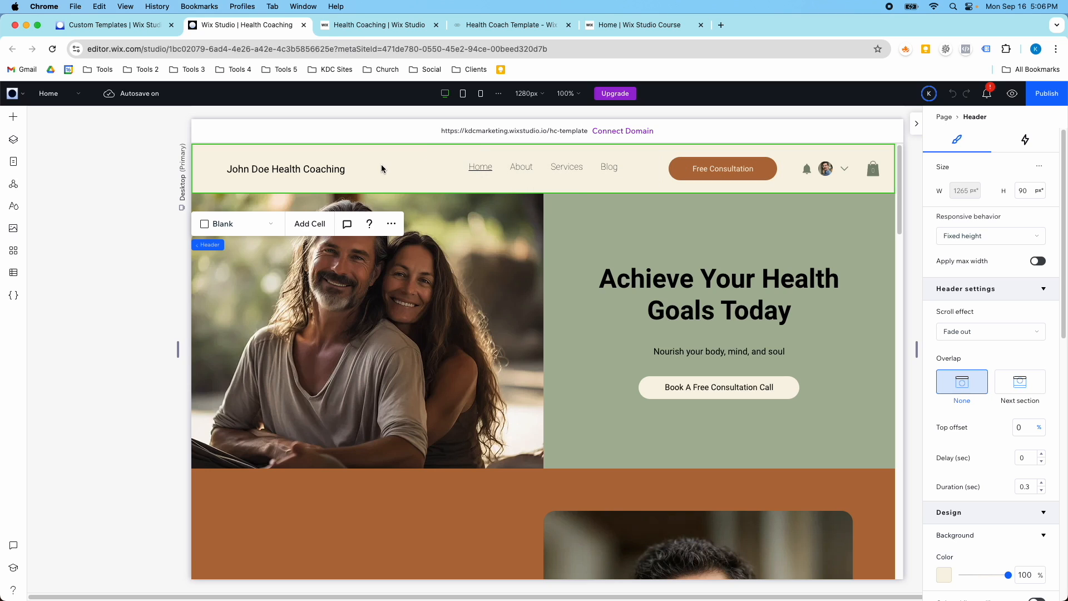
{"action": "mouse_move", "coordinate": [91, 162]}
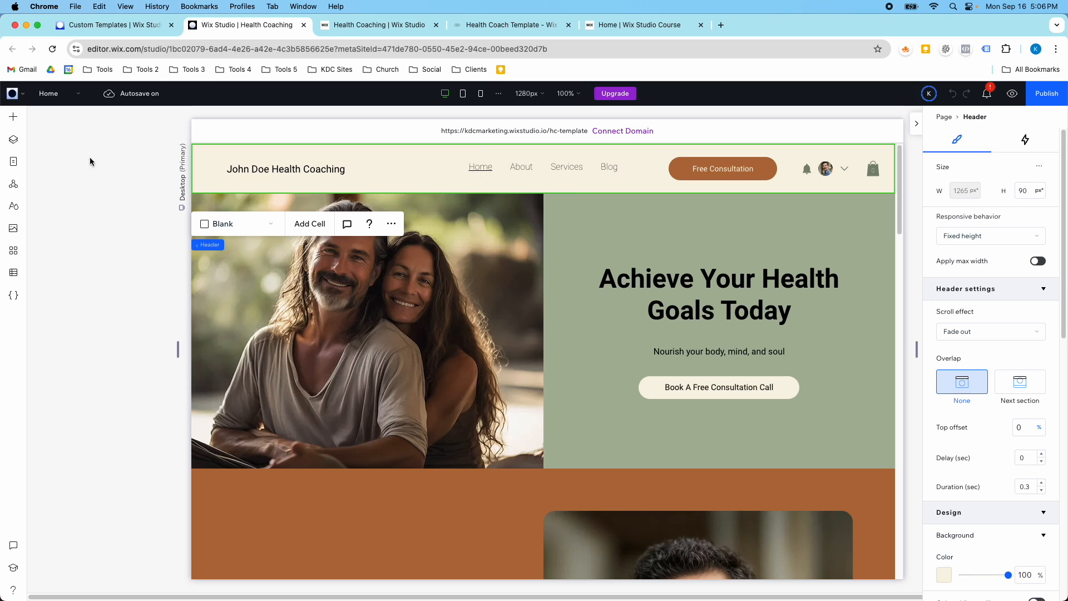
{"action": "left_click", "coordinate": [12, 139]}
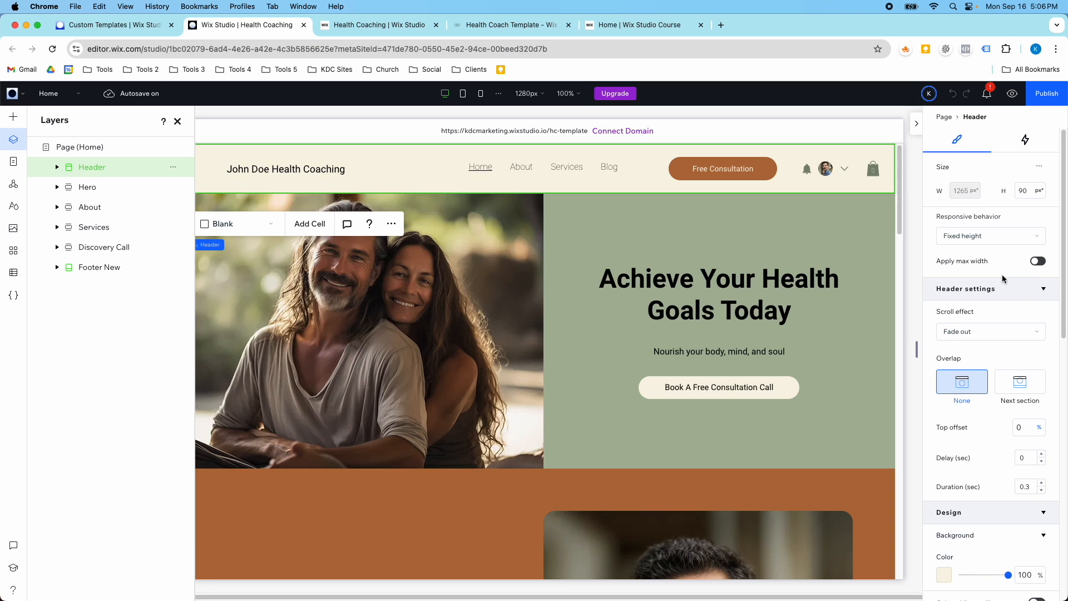
{"action": "mouse_move", "coordinate": [964, 323]}
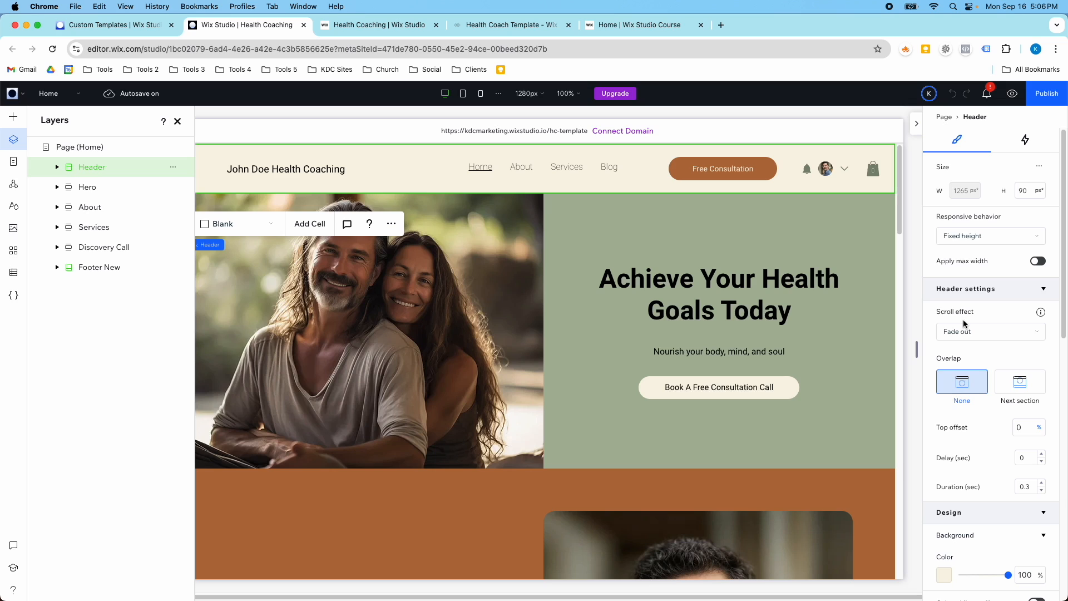
{"action": "left_click", "coordinate": [990, 331]}
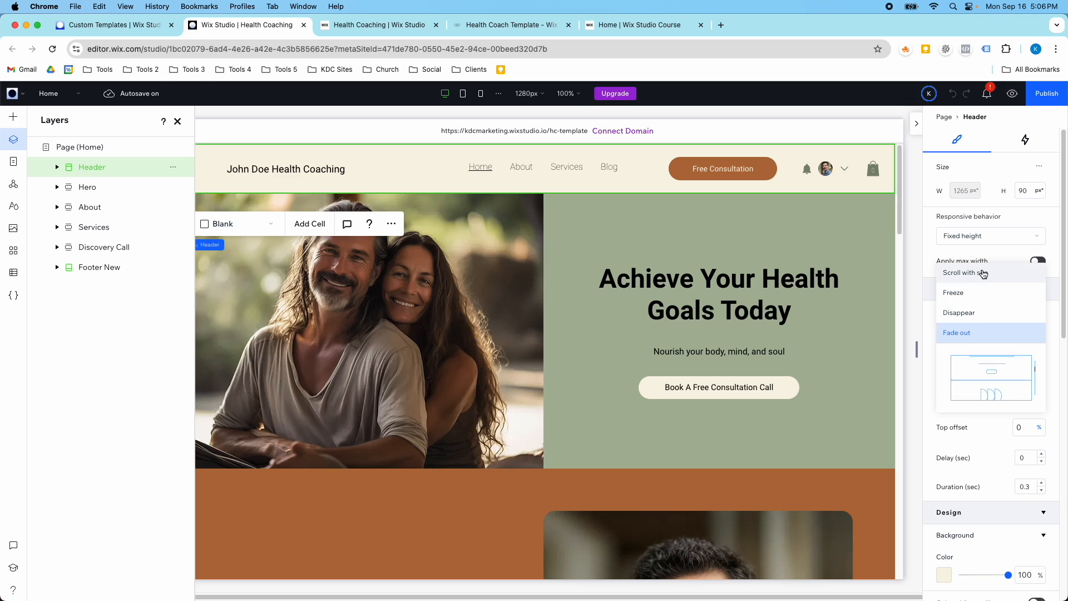
{"action": "mouse_move", "coordinate": [974, 334]}
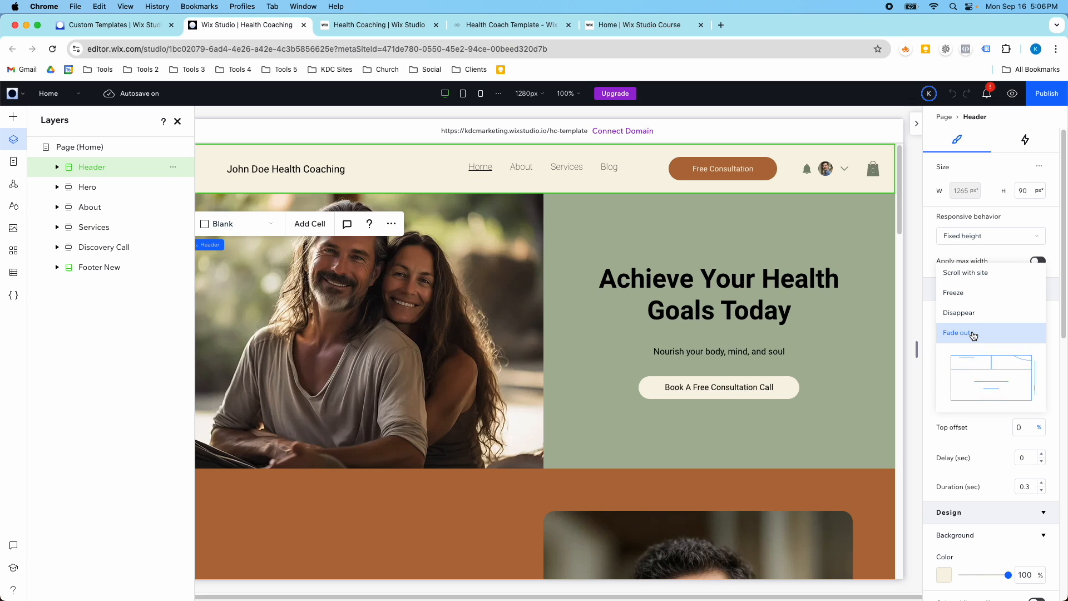
{"action": "left_click", "coordinate": [957, 333]}
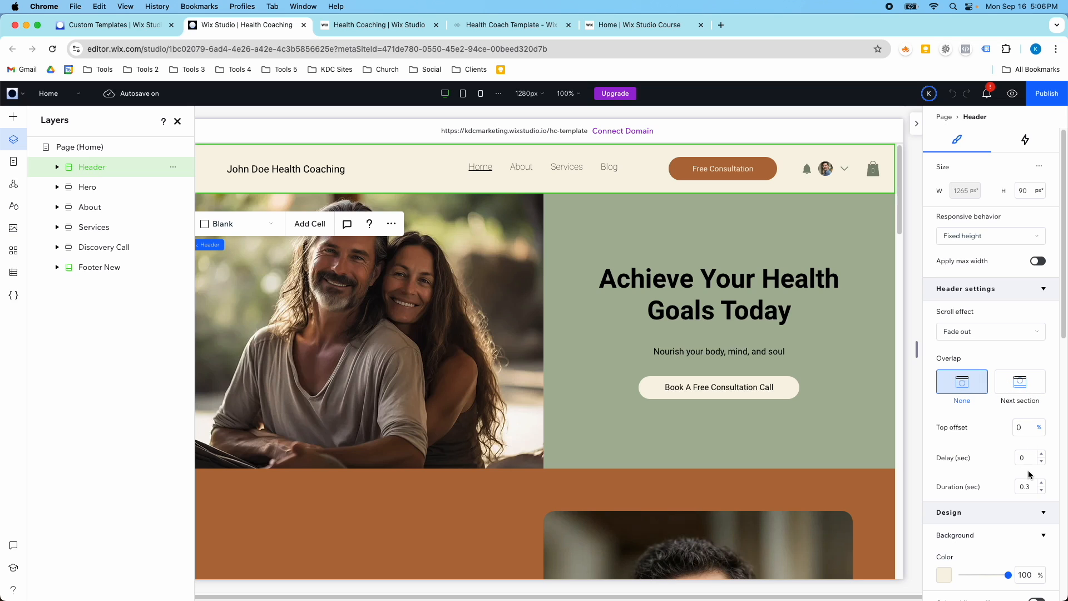
{"action": "left_click", "coordinate": [1024, 427]}
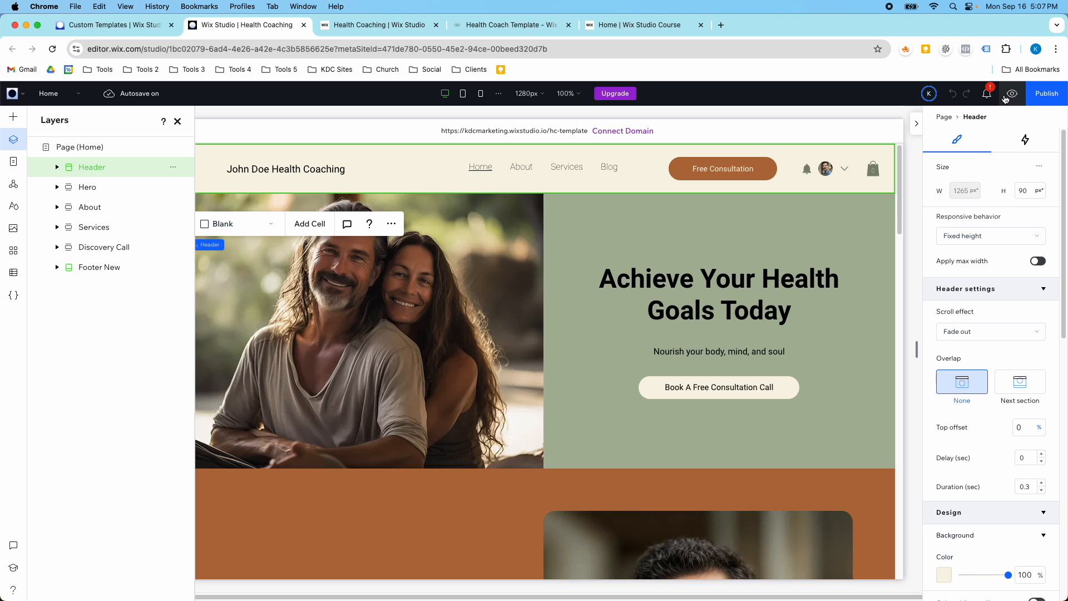
- Preview the site on desktop and scroll down and back up
{"action": "left_click", "coordinate": [1011, 94]}
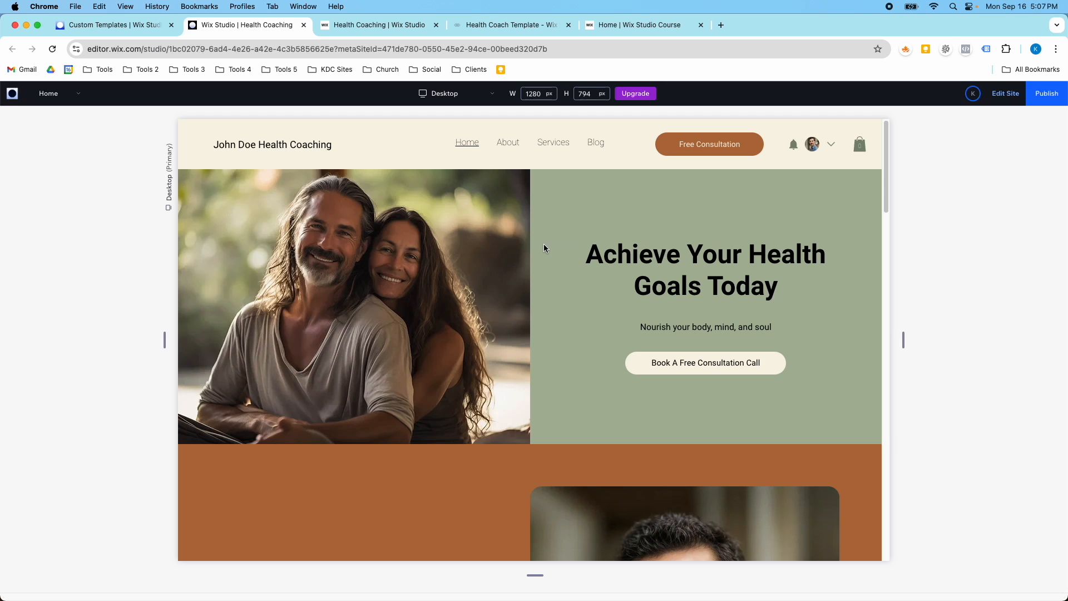
{"action": "scroll", "scroll_direction": "down", "scroll_amount": 3}
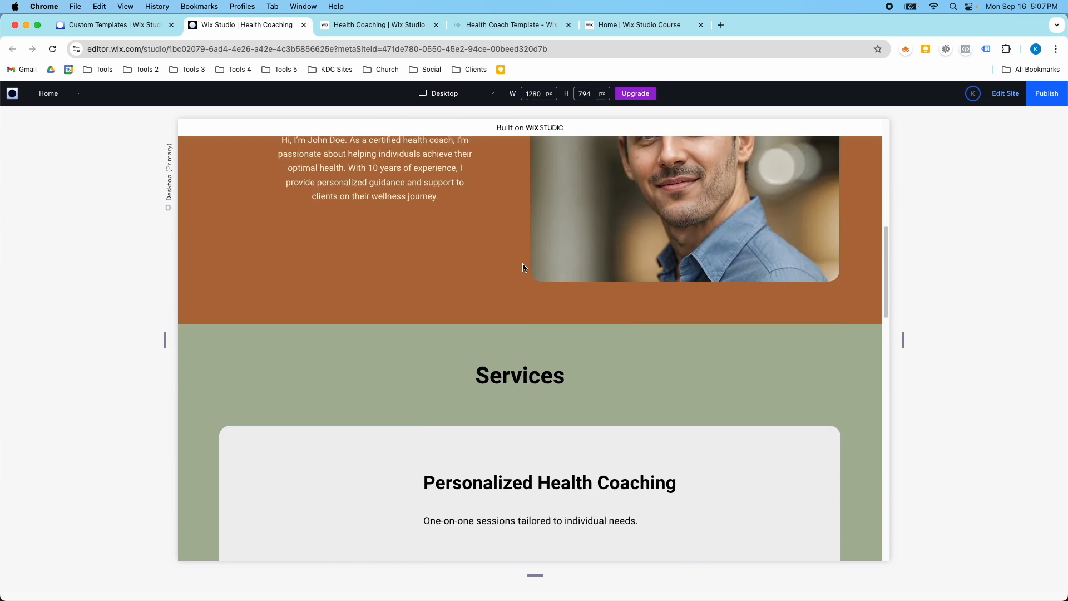
{"action": "scroll", "scroll_direction": "up", "scroll_amount": 3}
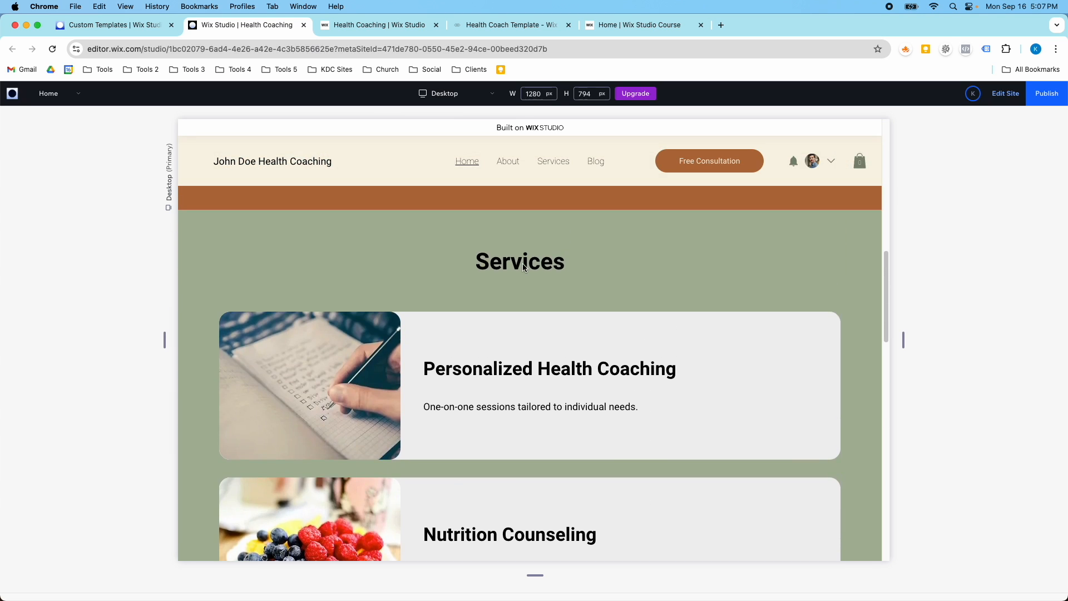
- Switch the preview to the Mobile breakpoint and scroll through the page
{"action": "left_click", "coordinate": [444, 94]}
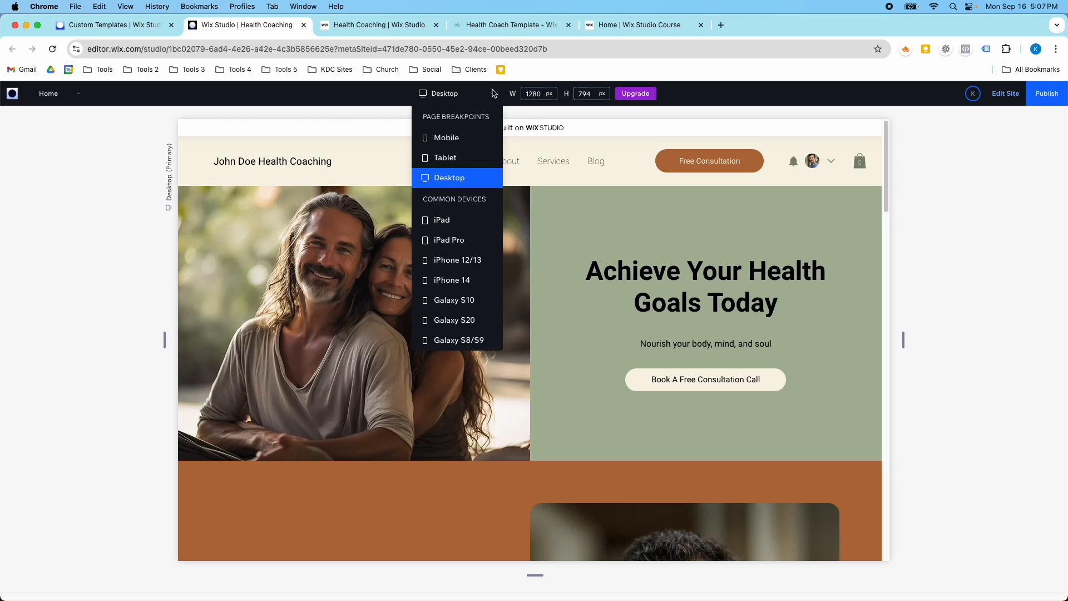
{"action": "left_click", "coordinate": [447, 137]}
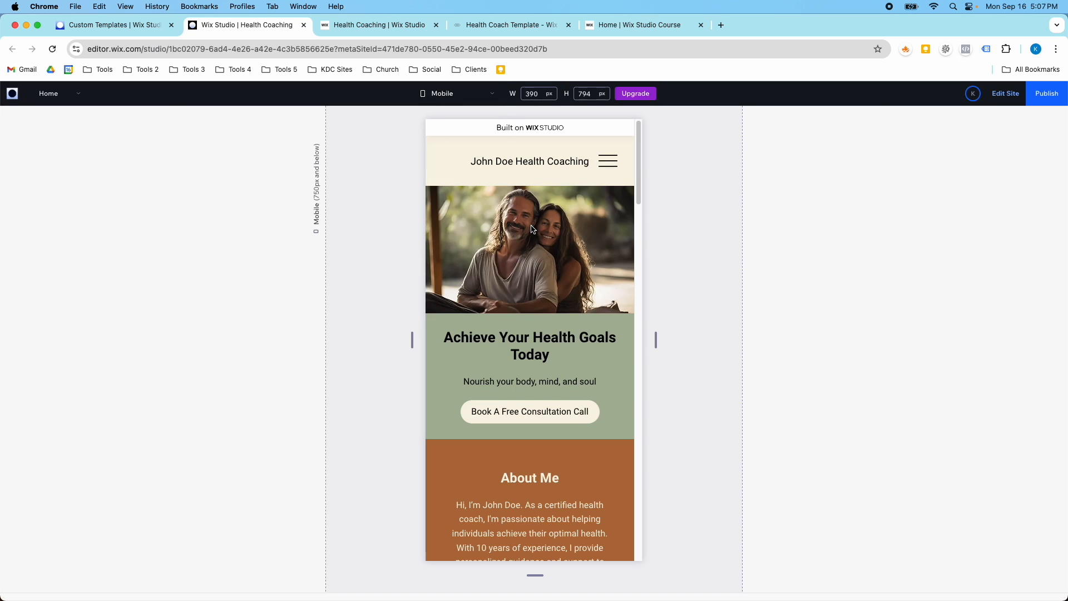
{"action": "scroll", "scroll_direction": "down", "scroll_amount": 3}
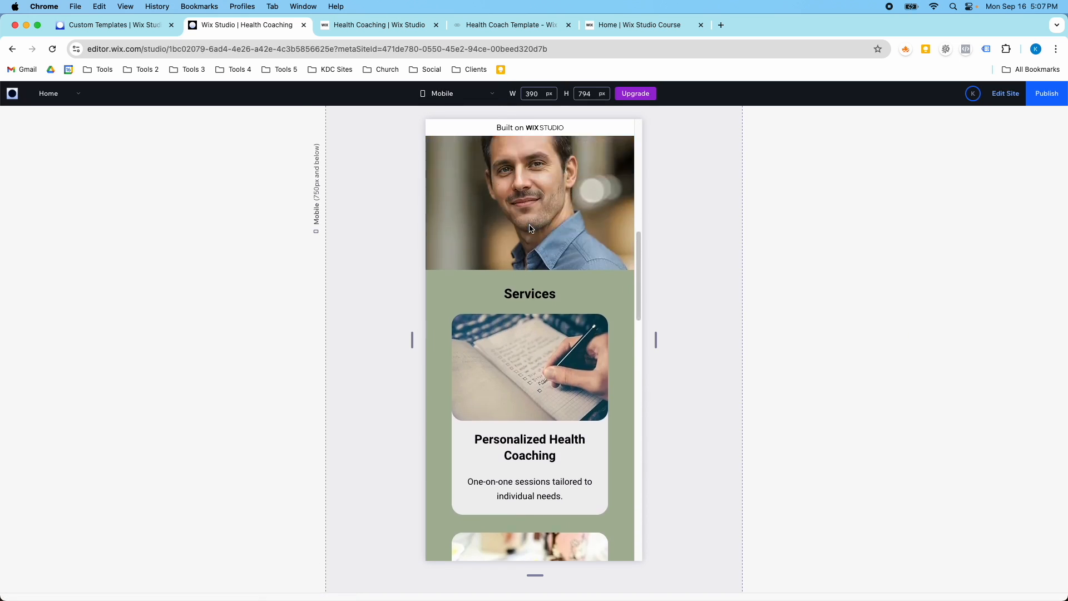
{"action": "scroll", "scroll_direction": "up", "scroll_amount": 3}
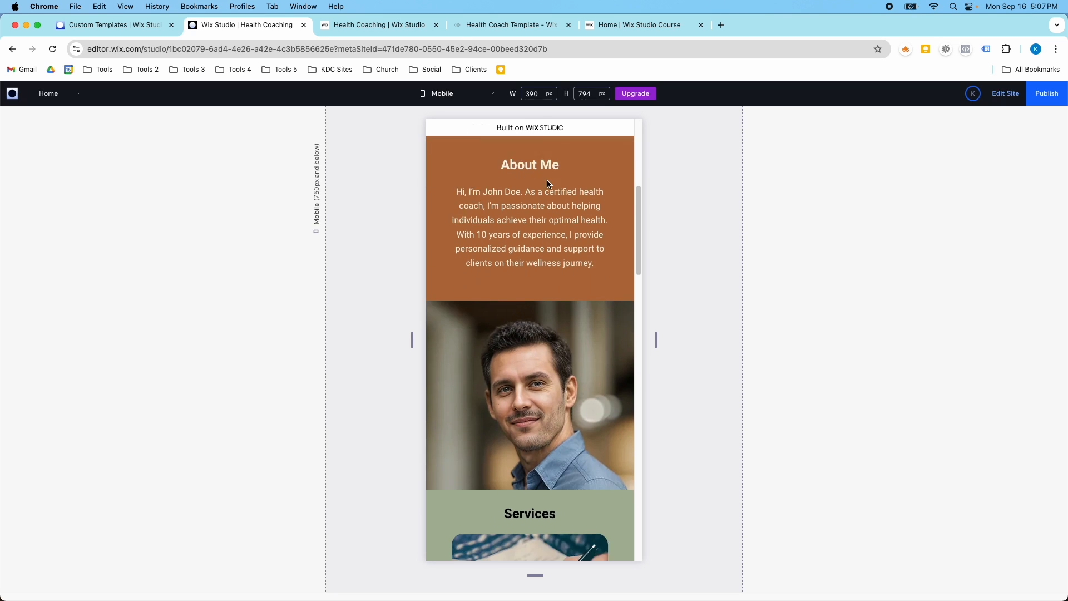
{"action": "scroll", "scroll_direction": "up", "scroll_amount": 3}
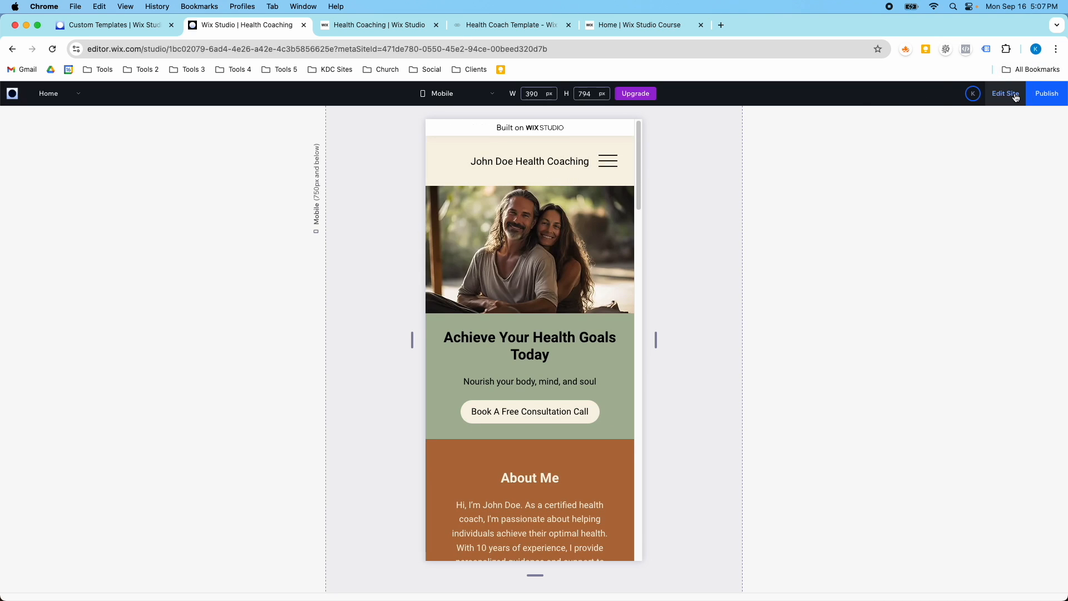
- Exit preview back to the editor, then reopen the template's marketplace live page tab
{"action": "left_click", "coordinate": [1005, 94]}
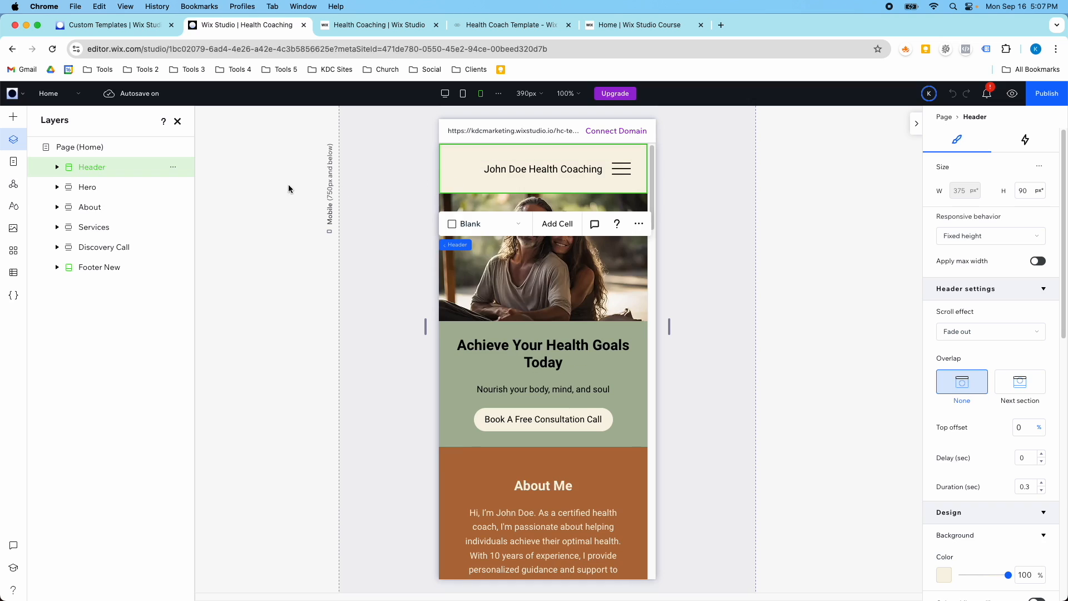
{"action": "mouse_move", "coordinate": [976, 340]}
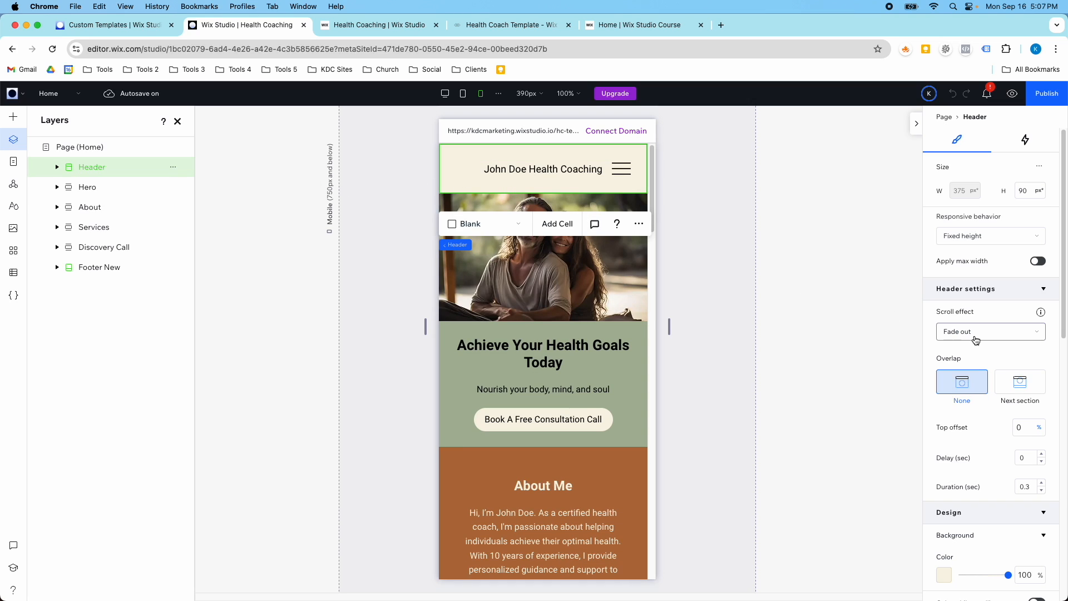
{"action": "mouse_move", "coordinate": [1035, 329]}
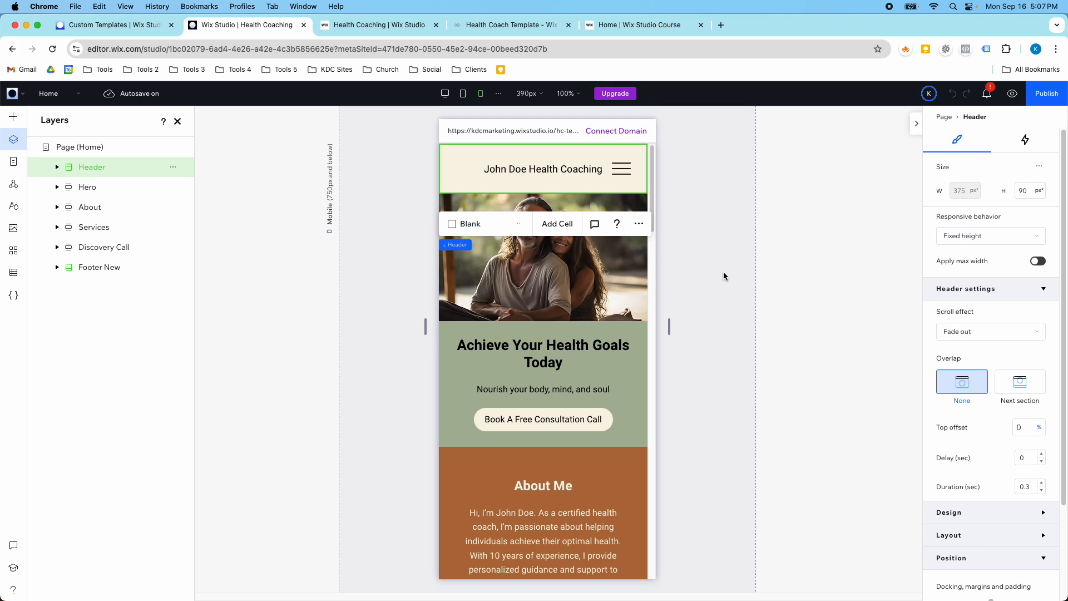
{"action": "left_click", "coordinate": [379, 25]}
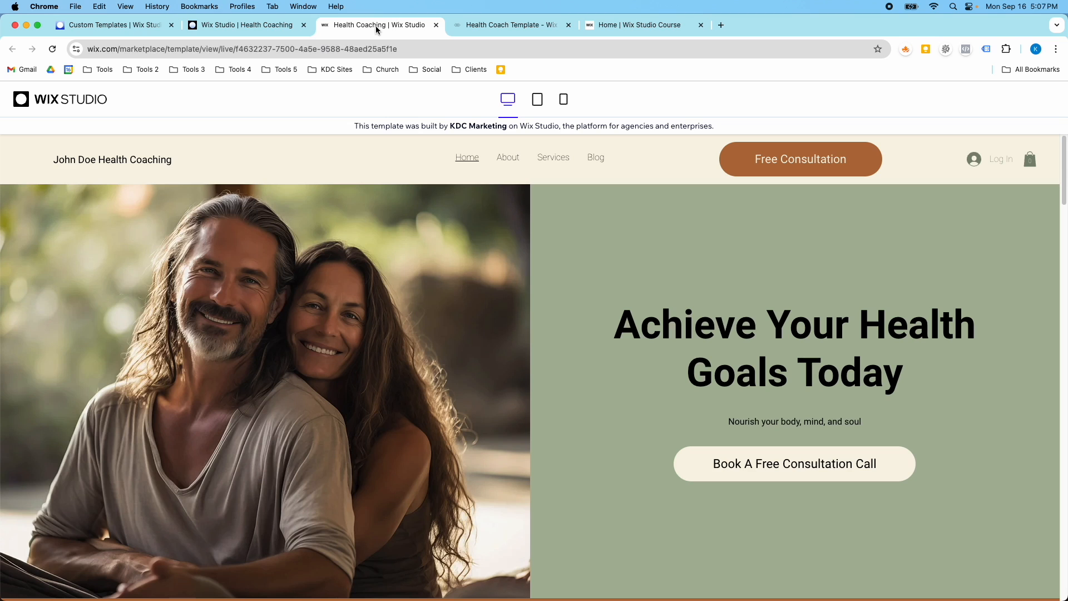
{"action": "mouse_move", "coordinate": [467, 35]}
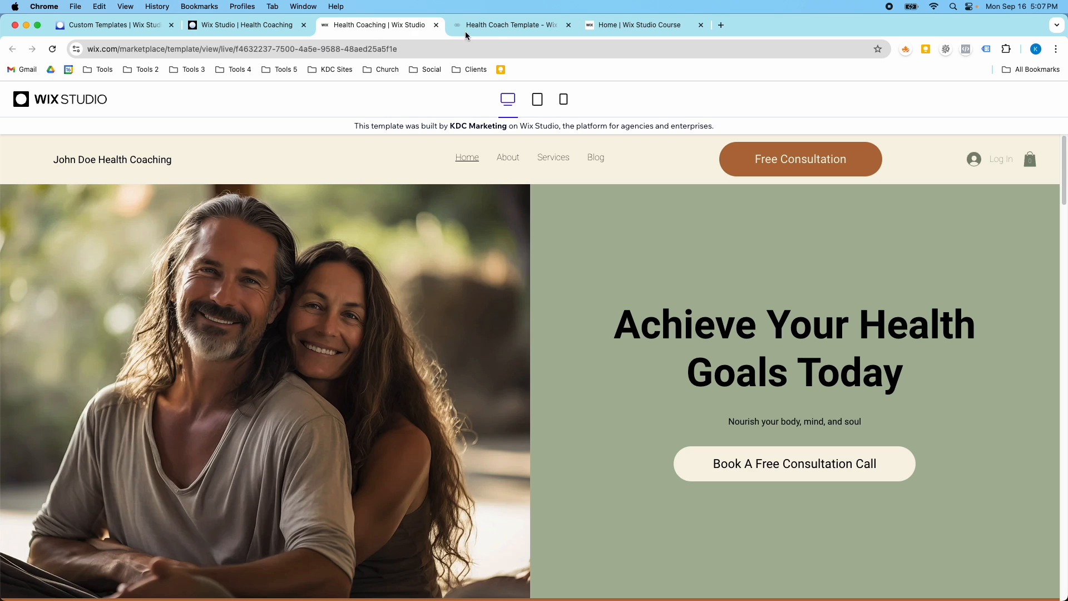
- View the KDC Marketing Health Coach Template product page and scroll the live demo
{"action": "left_click", "coordinate": [509, 25]}
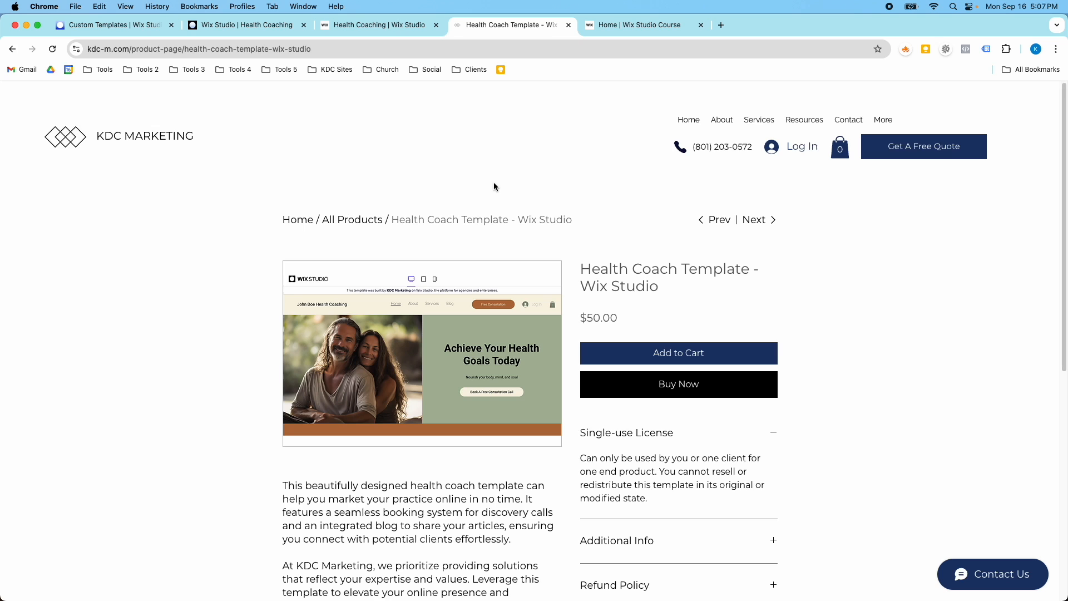
{"action": "scroll", "scroll_direction": "down", "scroll_amount": 3}
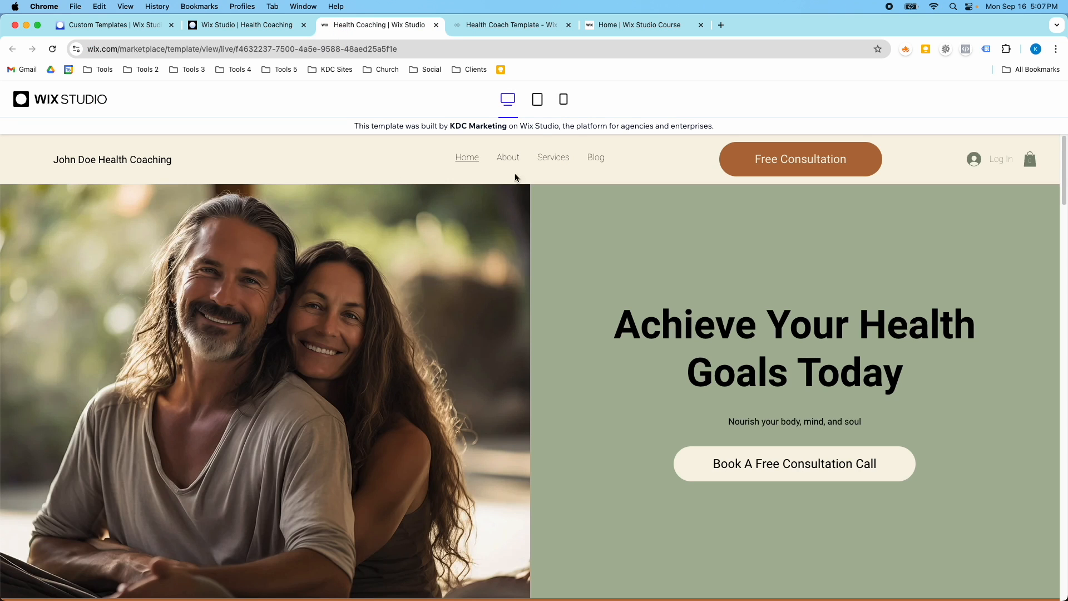
{"action": "scroll", "scroll_direction": "down", "scroll_amount": 3}
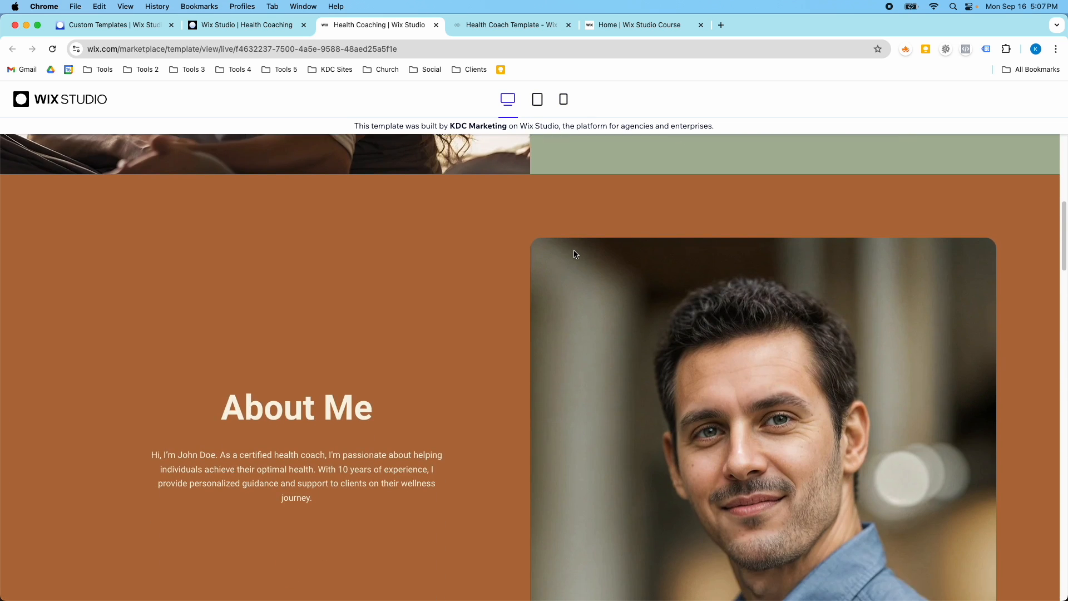
{"action": "scroll", "scroll_direction": "up", "scroll_amount": 3}
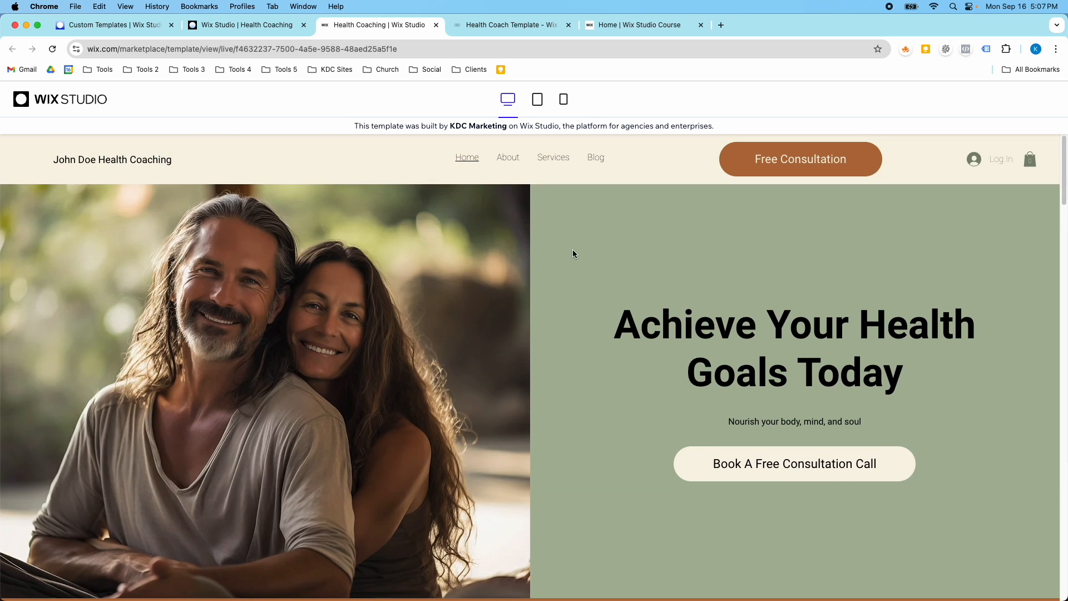
- Open the Home | Wix Studio Course tab and scroll down to the templates section
{"action": "left_click", "coordinate": [640, 24]}
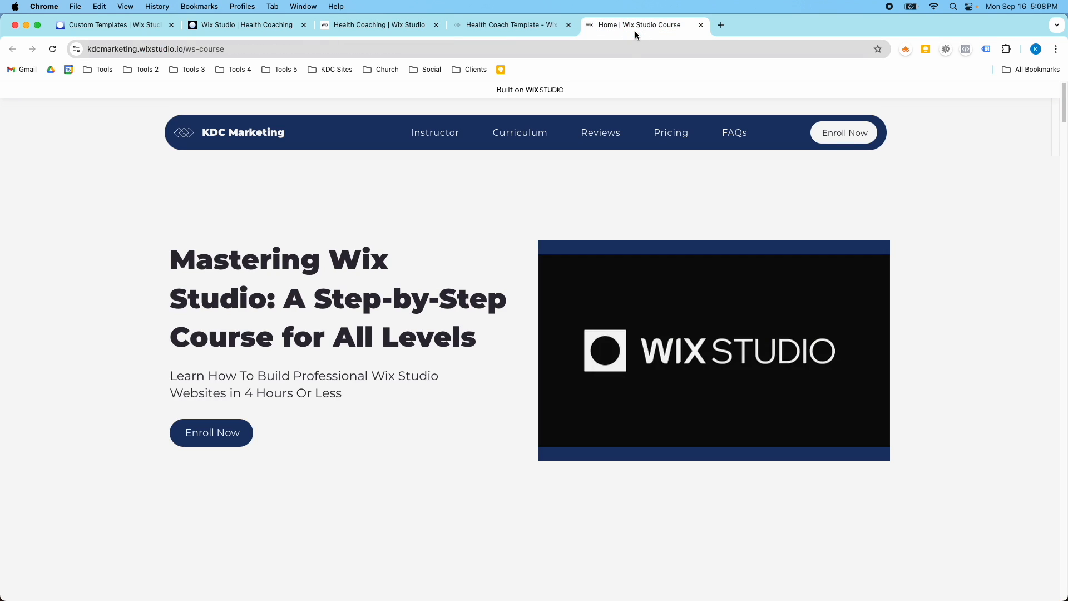
{"action": "mouse_move", "coordinate": [699, 201]}
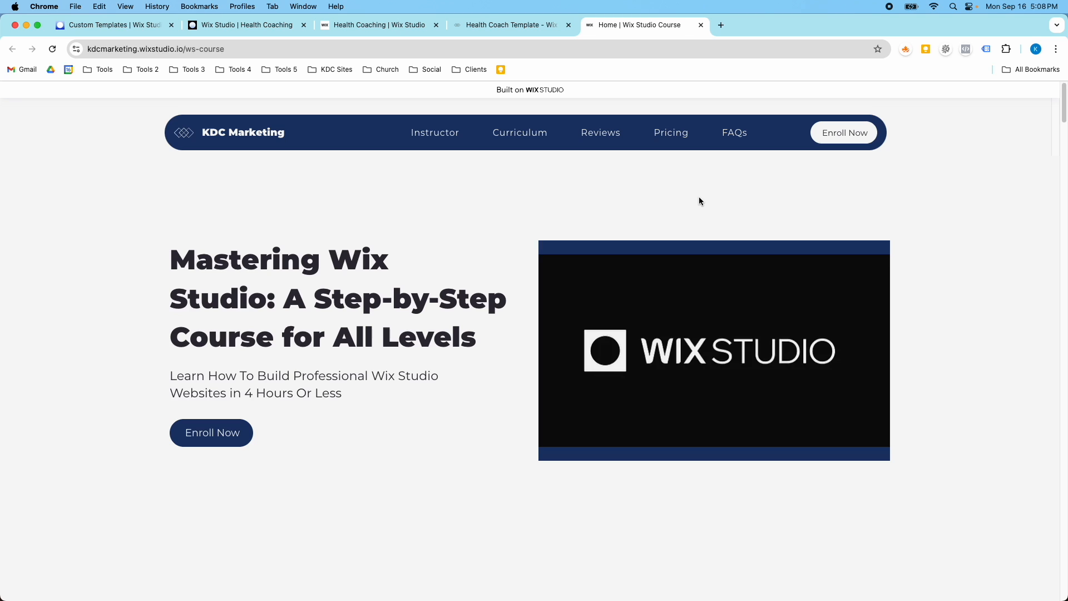
{"action": "scroll", "scroll_direction": "down", "scroll_amount": 3}
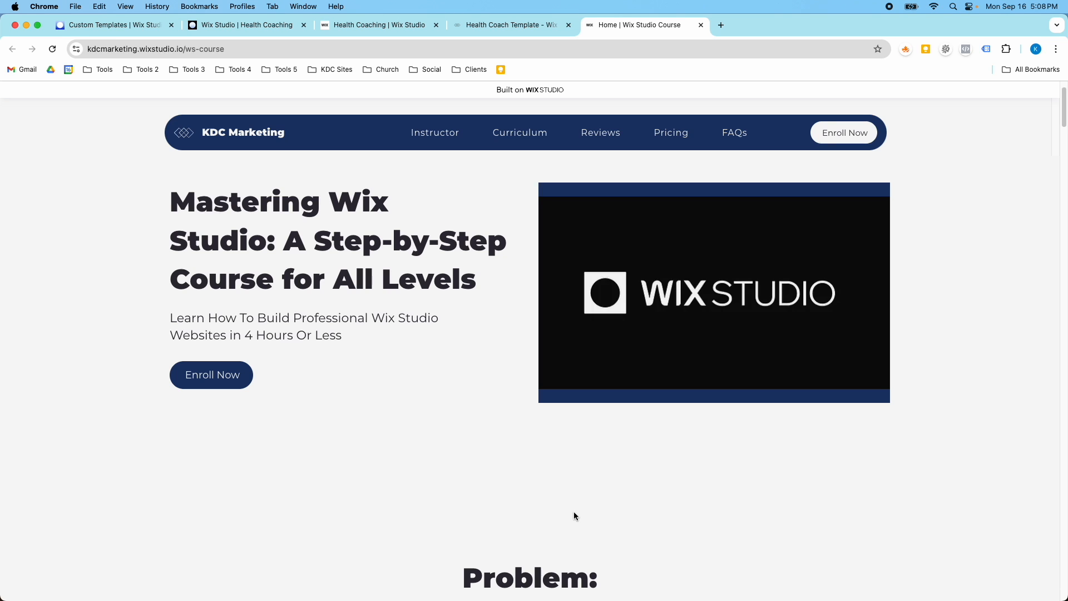
{"action": "scroll", "scroll_direction": "down", "scroll_amount": 3}
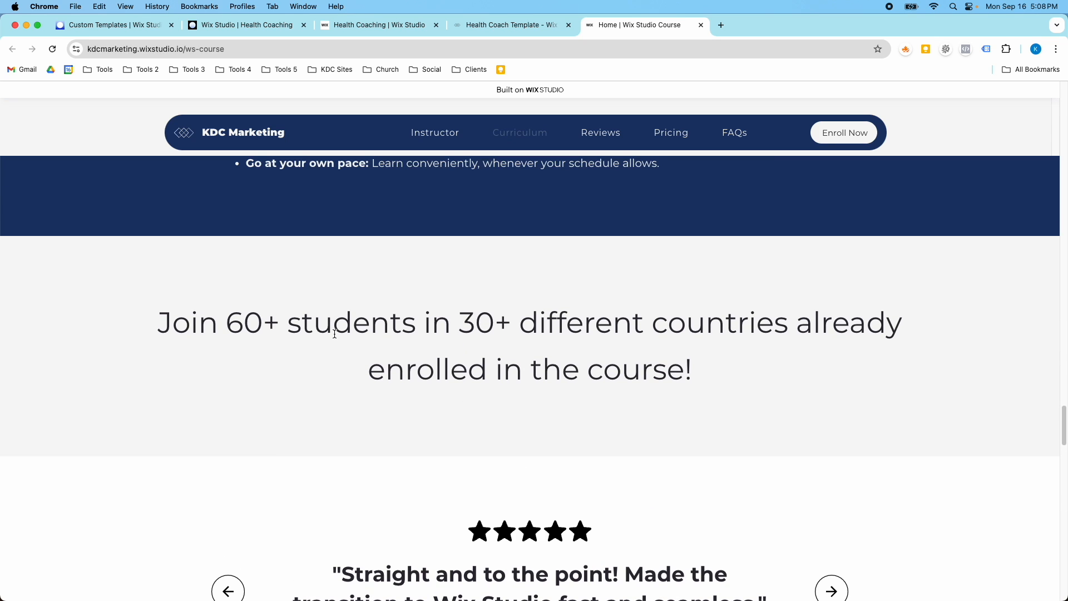
{"action": "mouse_move", "coordinate": [353, 348]}
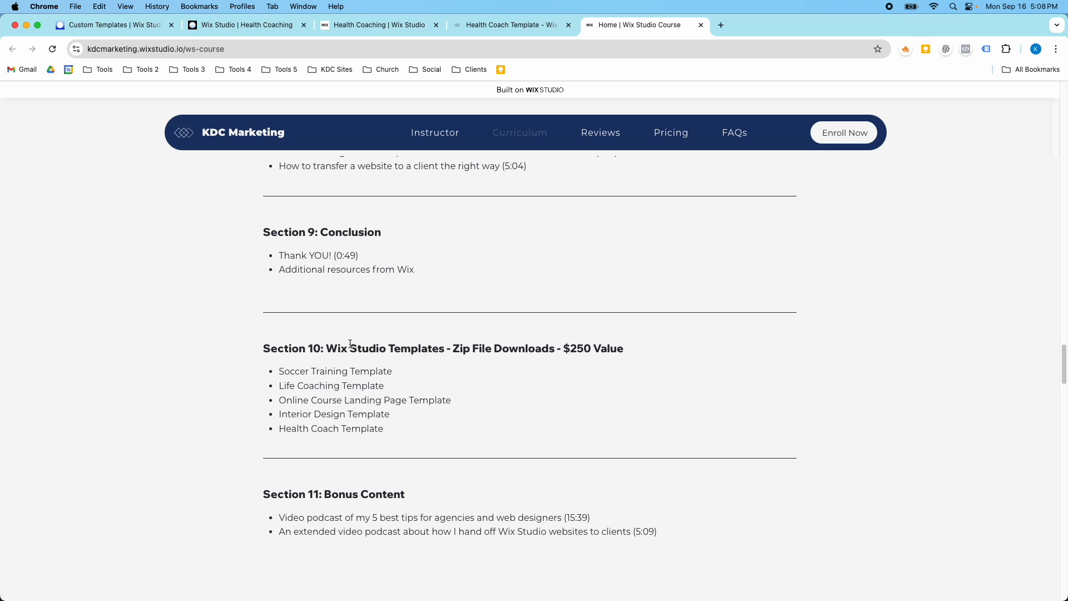
{"action": "mouse_move", "coordinate": [278, 348]}
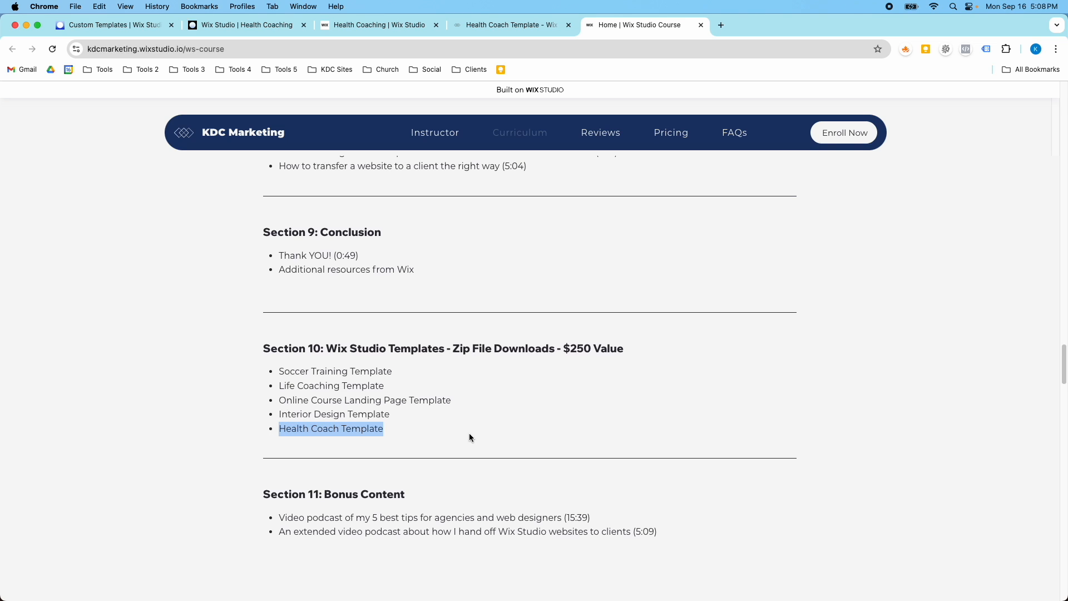
{"action": "mouse_move", "coordinate": [310, 51]}
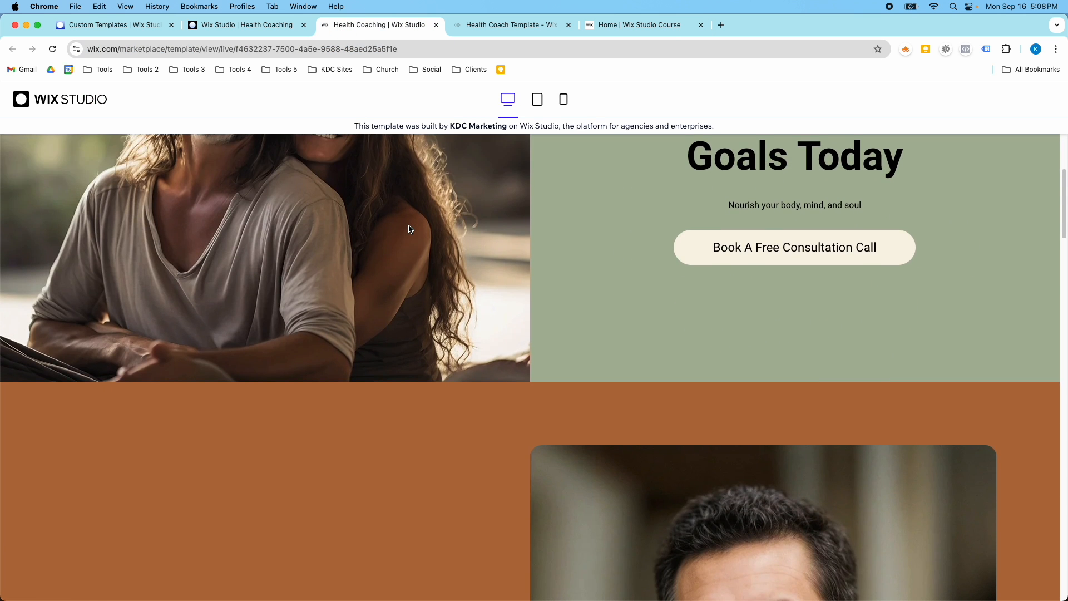
- Scroll the template demo, then return to the course page's five-template list
{"action": "scroll", "scroll_direction": "down", "scroll_amount": 3}
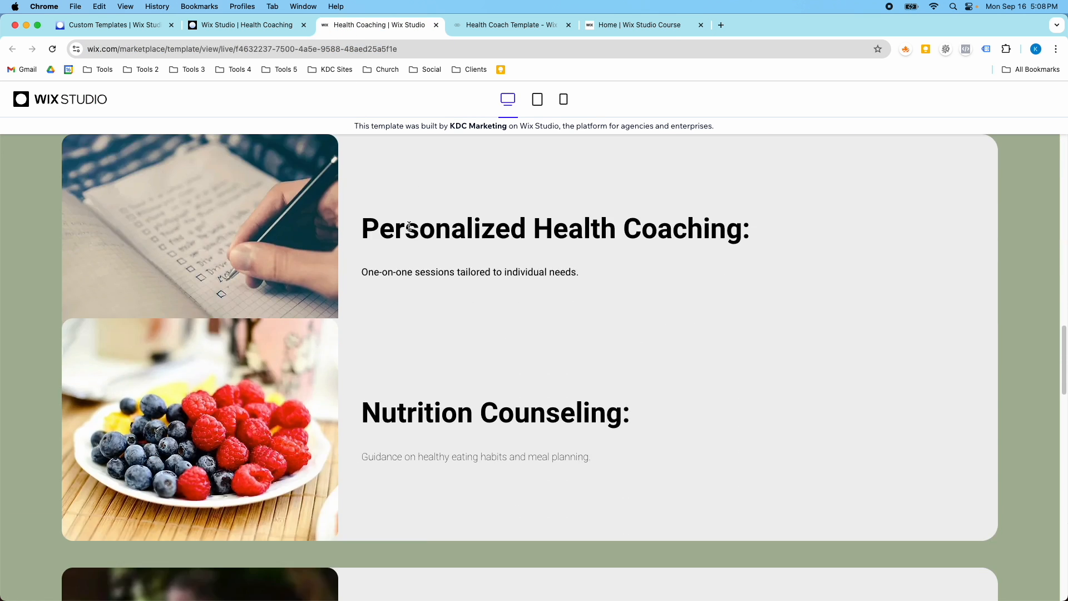
{"action": "scroll", "scroll_direction": "up", "scroll_amount": 3}
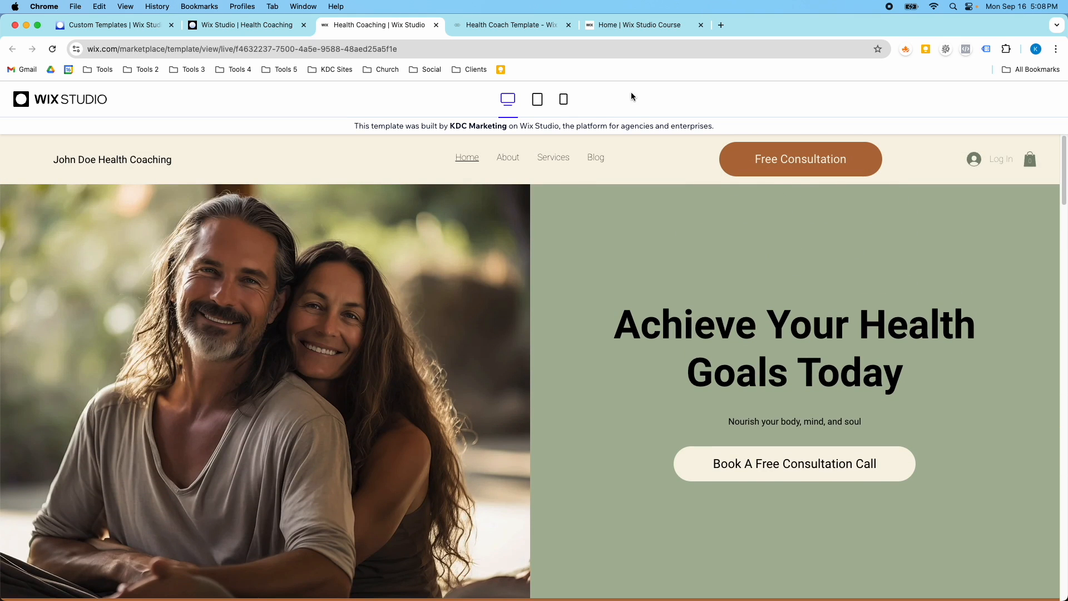
{"action": "left_click", "coordinate": [640, 25]}
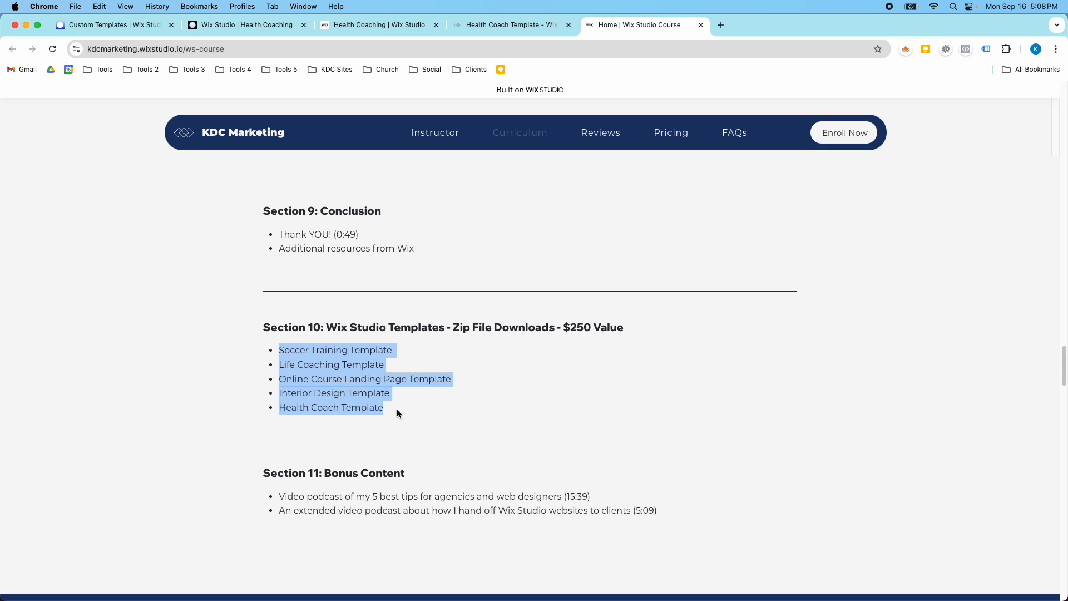
{"action": "mouse_move", "coordinate": [412, 421]}
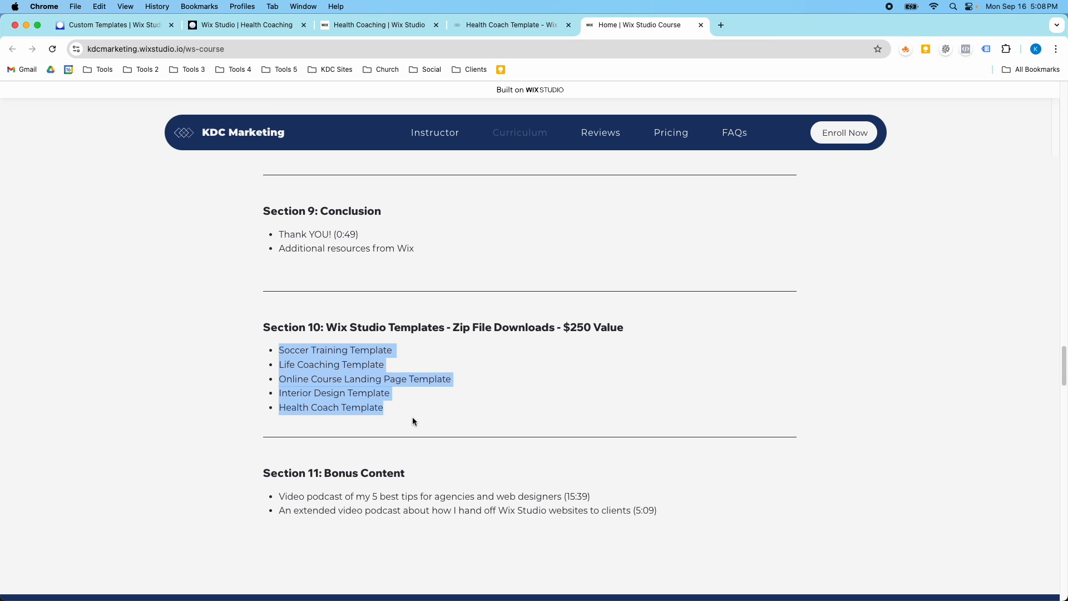
{"action": "mouse_move", "coordinate": [391, 400]}
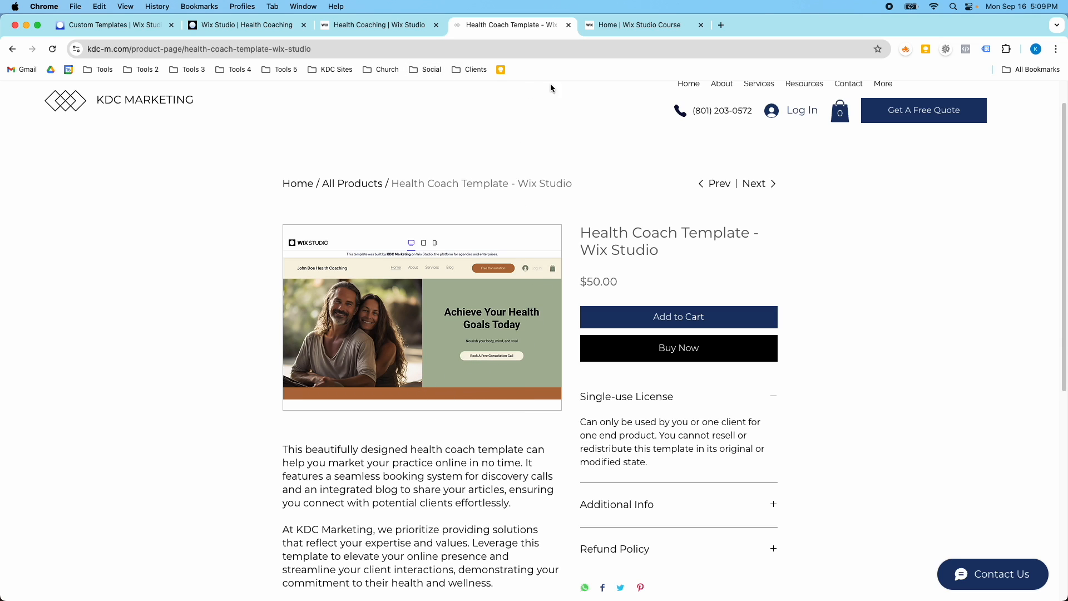
- Preview the desktop site to watch the header fade while scrolling, then resume editing
{"action": "left_click", "coordinate": [247, 25]}
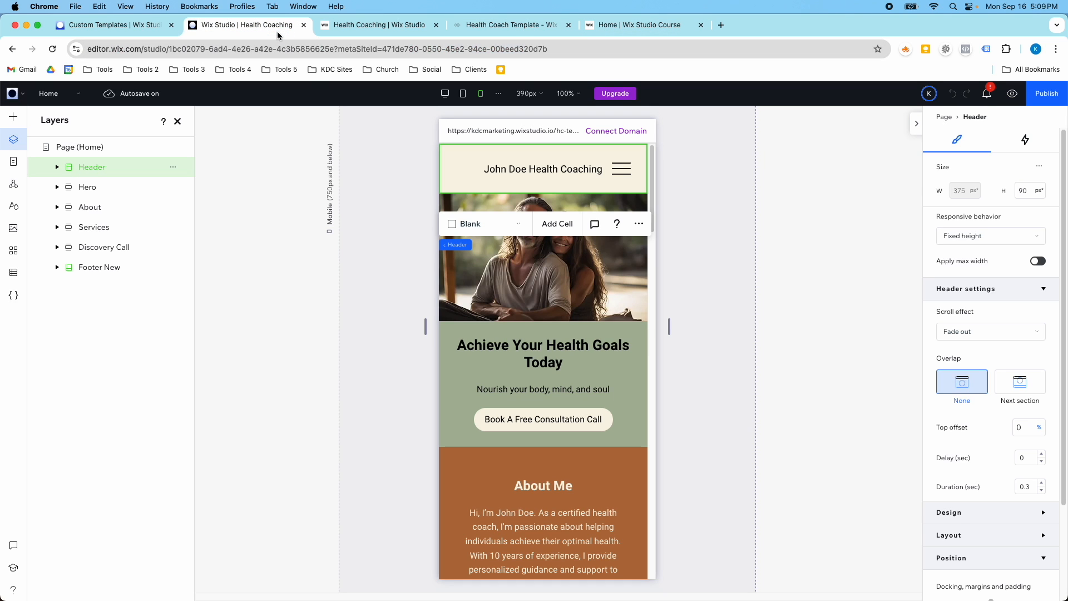
{"action": "left_click", "coordinate": [445, 93]}
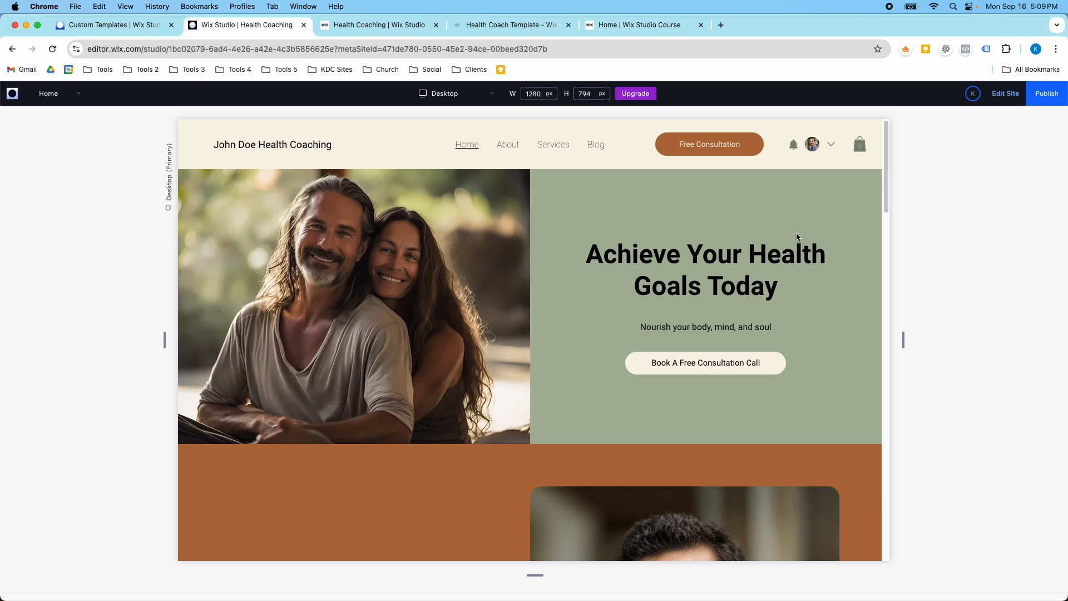
{"action": "scroll", "scroll_direction": "down", "scroll_amount": 3}
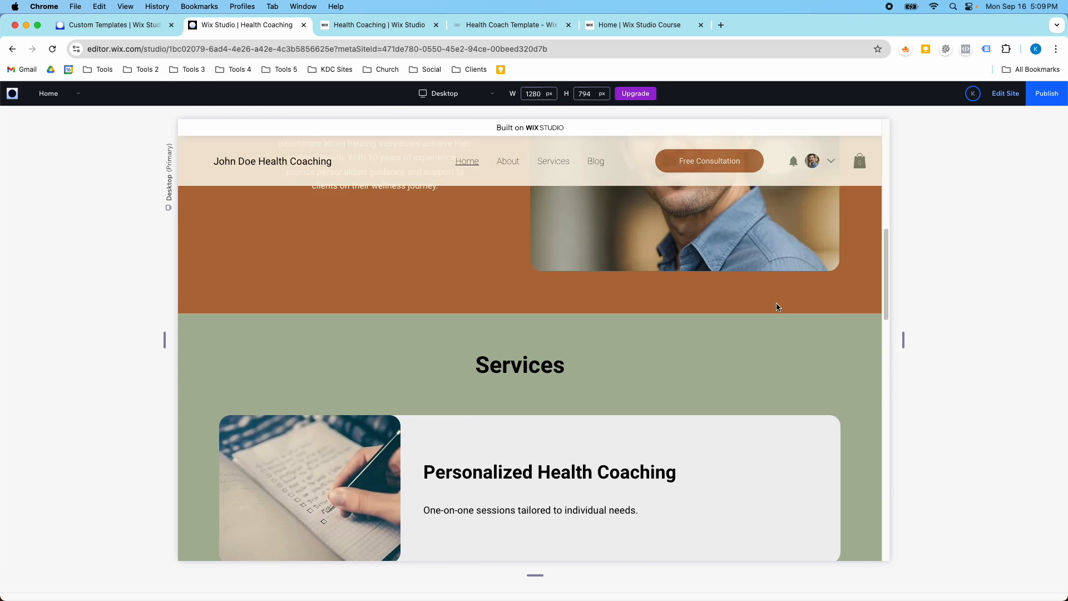
{"action": "left_click", "coordinate": [1004, 93]}
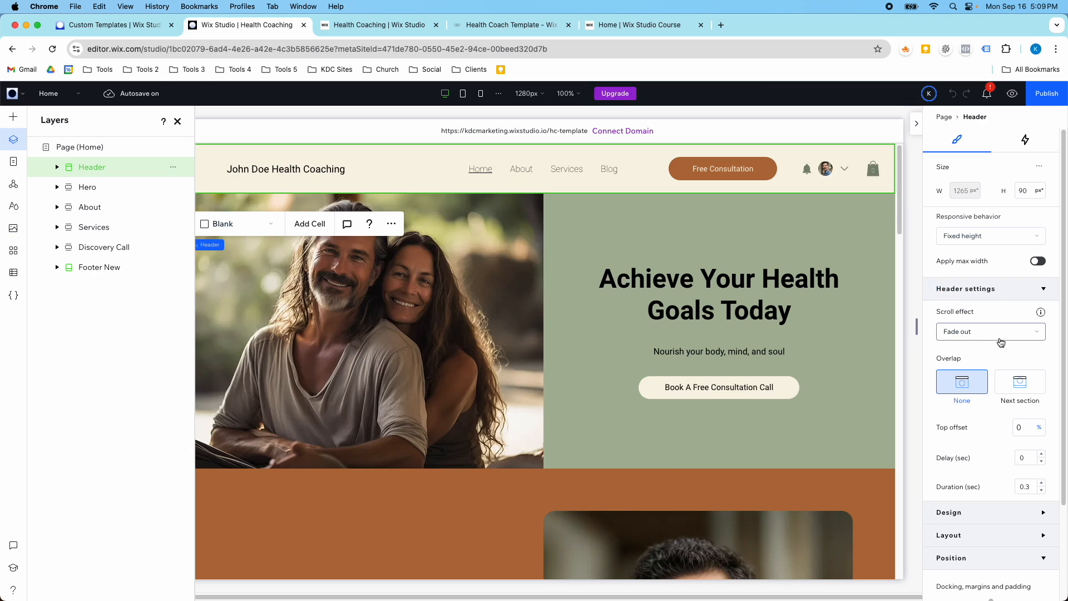
{"action": "mouse_move", "coordinate": [1014, 345]}
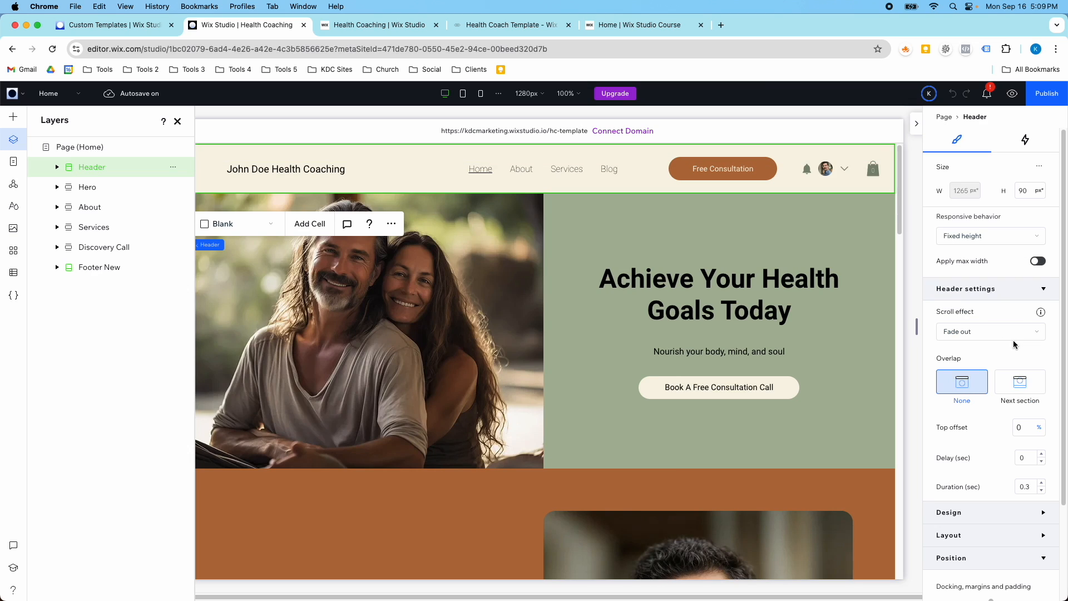